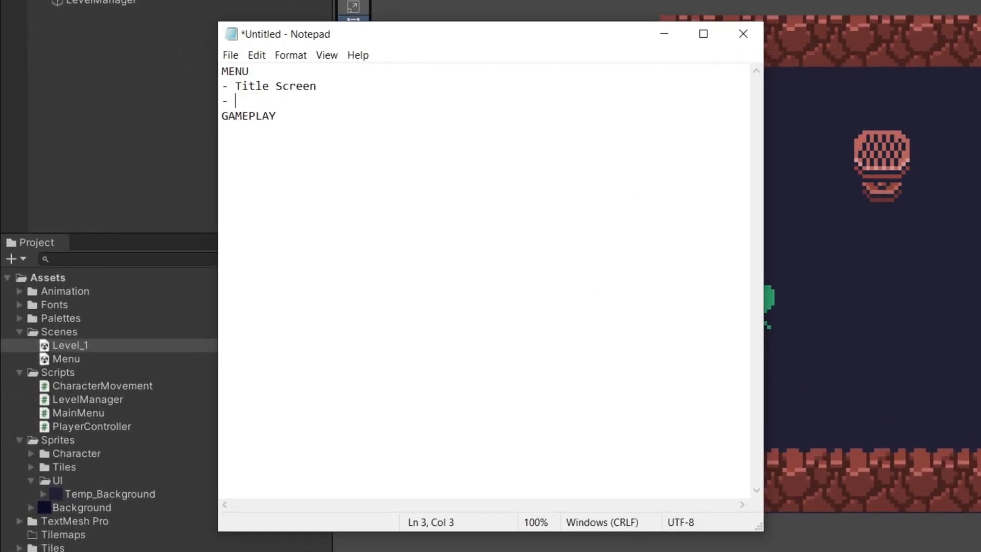
# Step: Type 'Typeface' as the second MENU item, after Title Screen
pyautogui.write('Typeface')
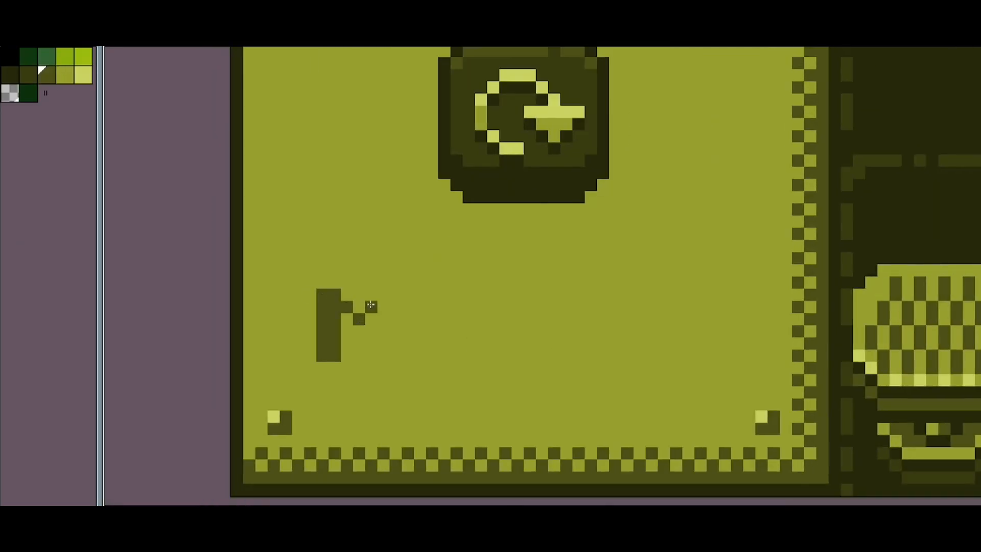
# Step: Draw the 'MOVES: 18' label and its box under the restart icon in the dark palette colour
pyautogui.click(151, 24)
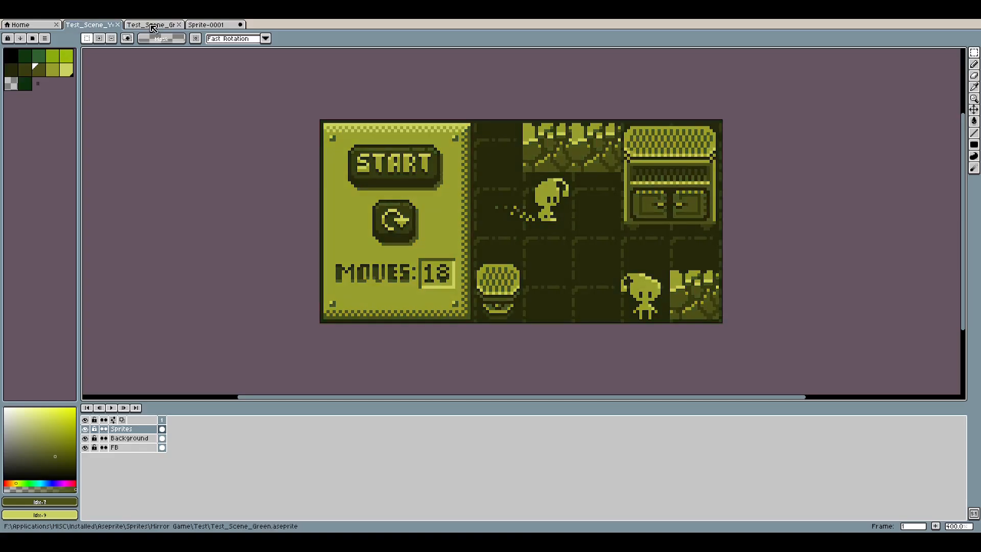